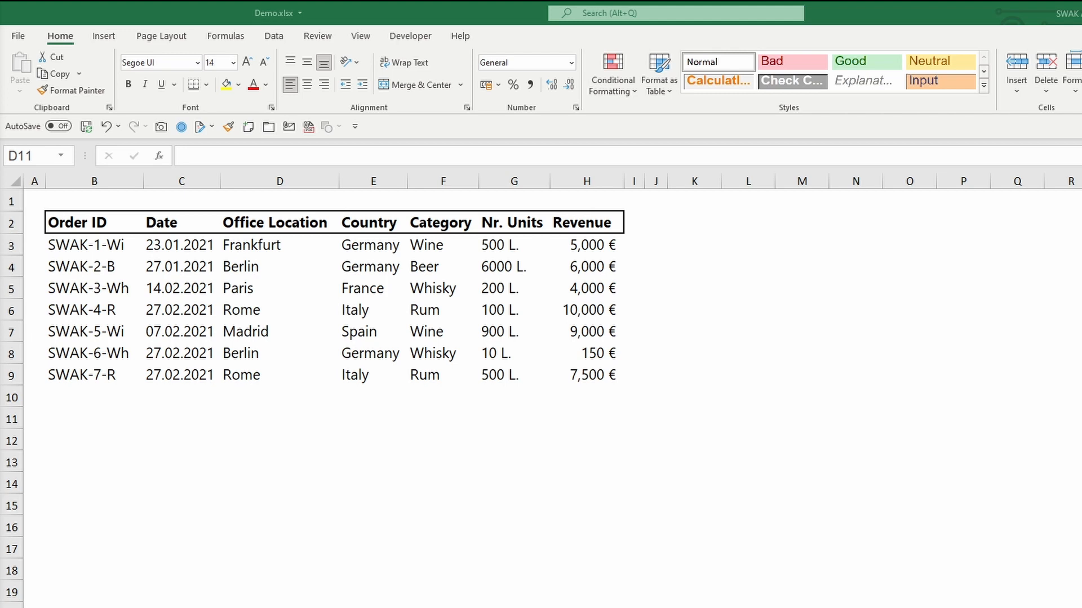
mouse_move(293, 550)
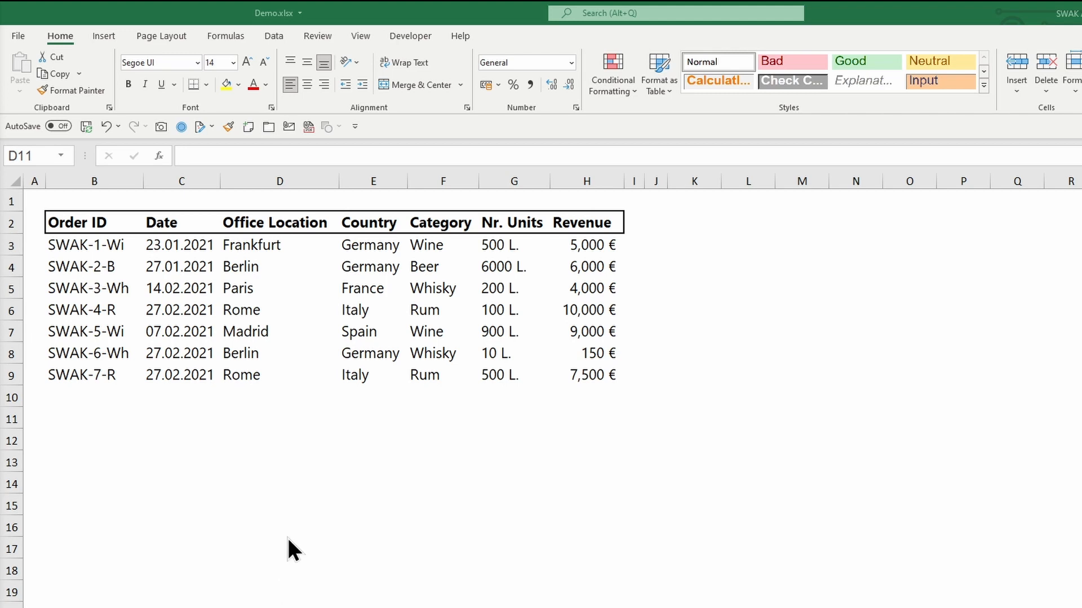
Open the File backstage view over the Demo workbook
left_click(18, 36)
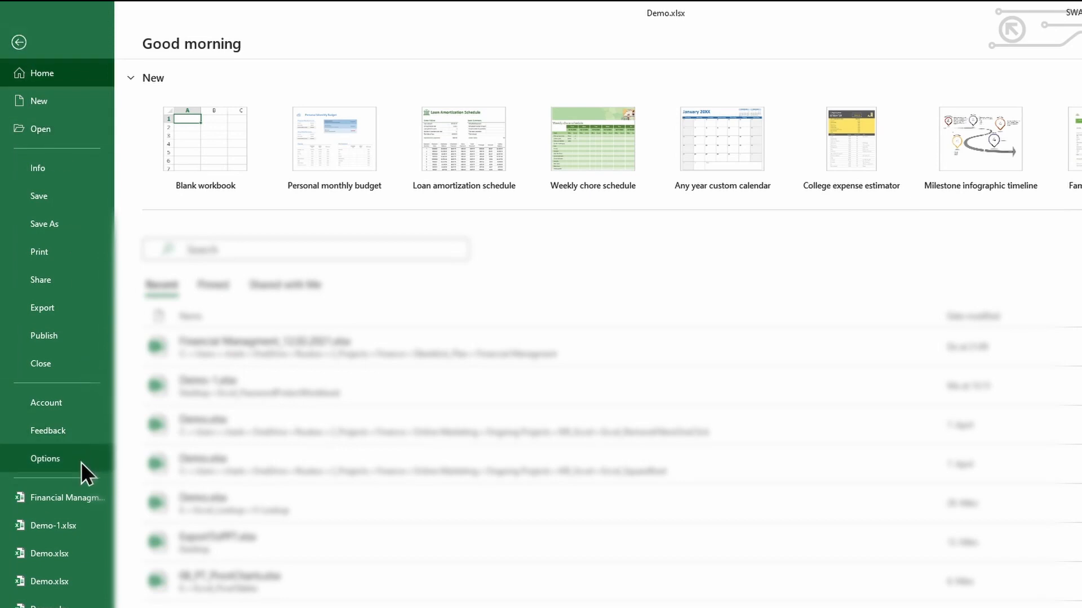
Open Excel Options' language page and the Add a Language installer list
left_click(45, 458)
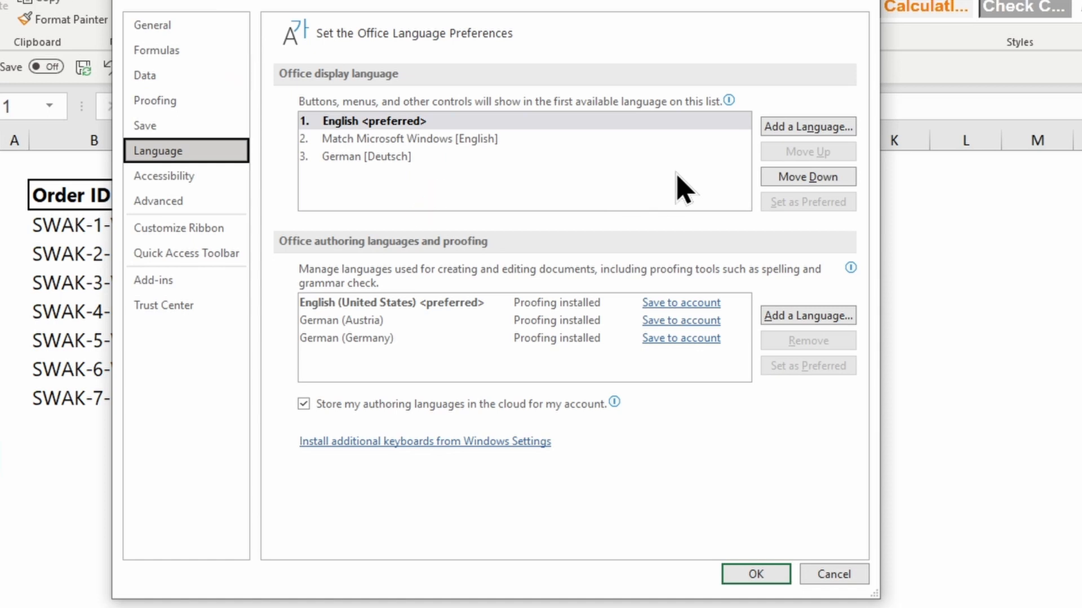
left_click(807, 126)
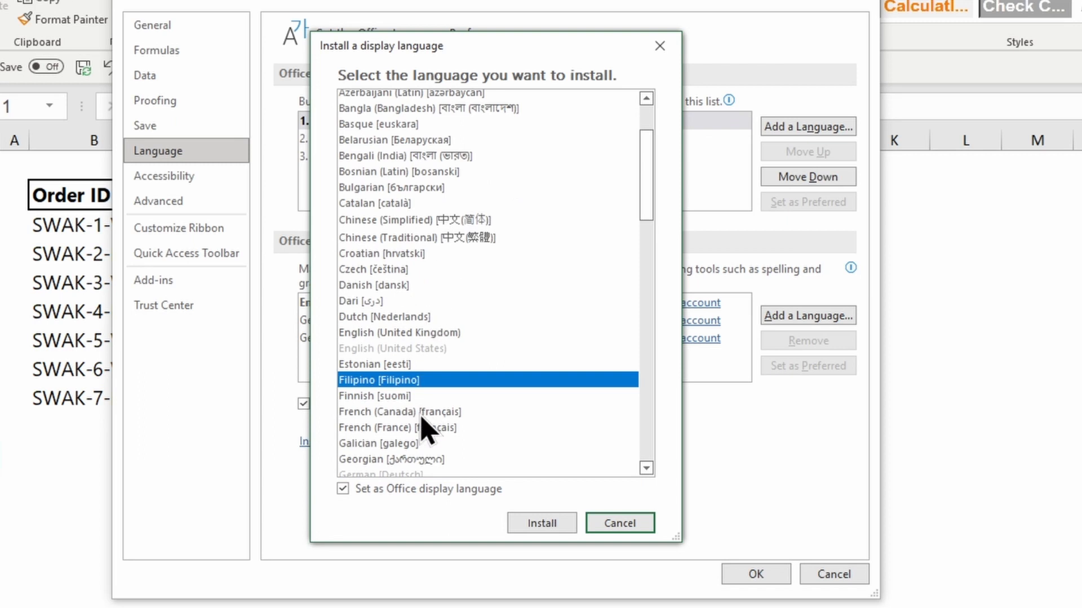
Cancel the display language installer, keeping English preferred
left_click(399, 427)
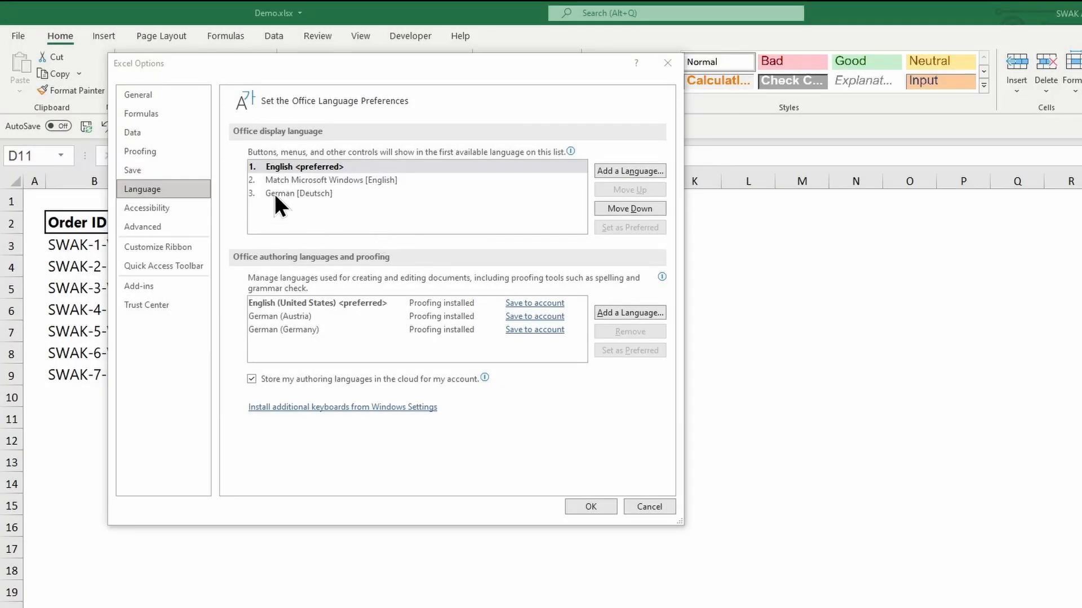
Set German [Deutsch] as preferred display language and acknowledge the restart notice
left_click(298, 193)
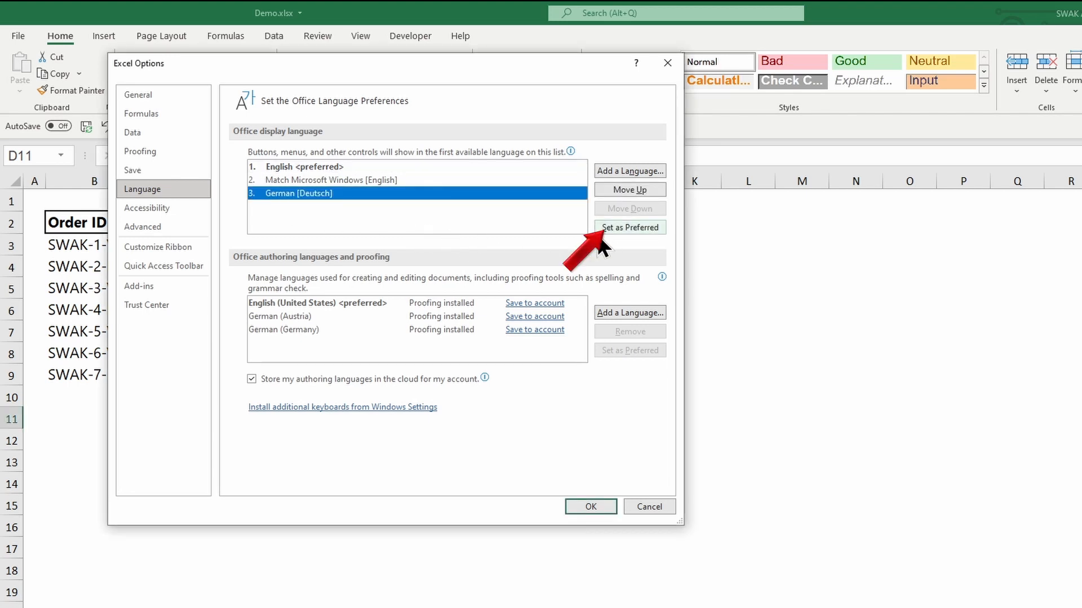
left_click(629, 228)
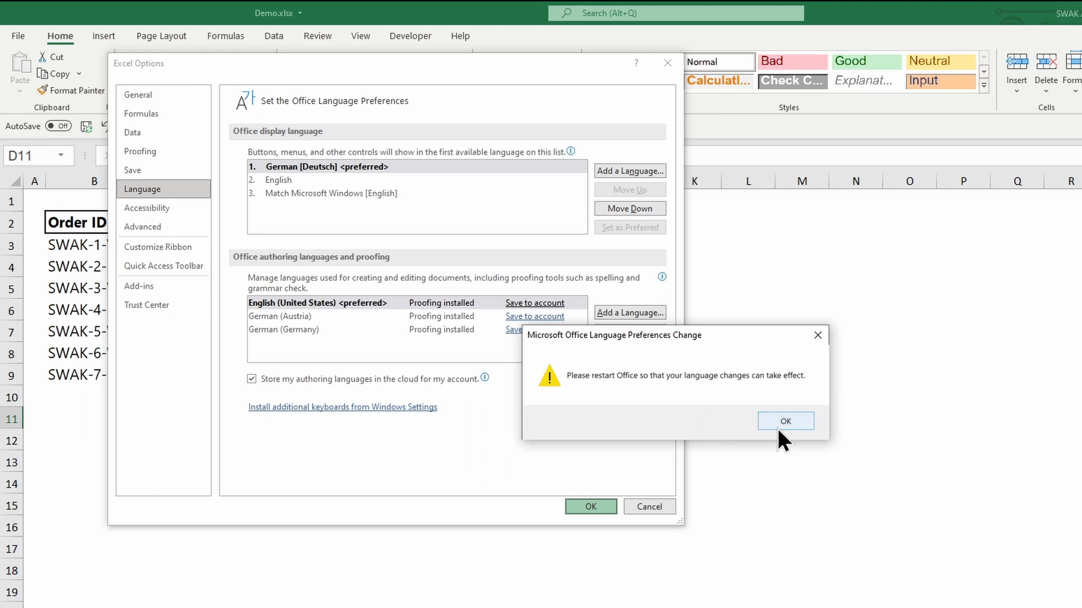
left_click(784, 421)
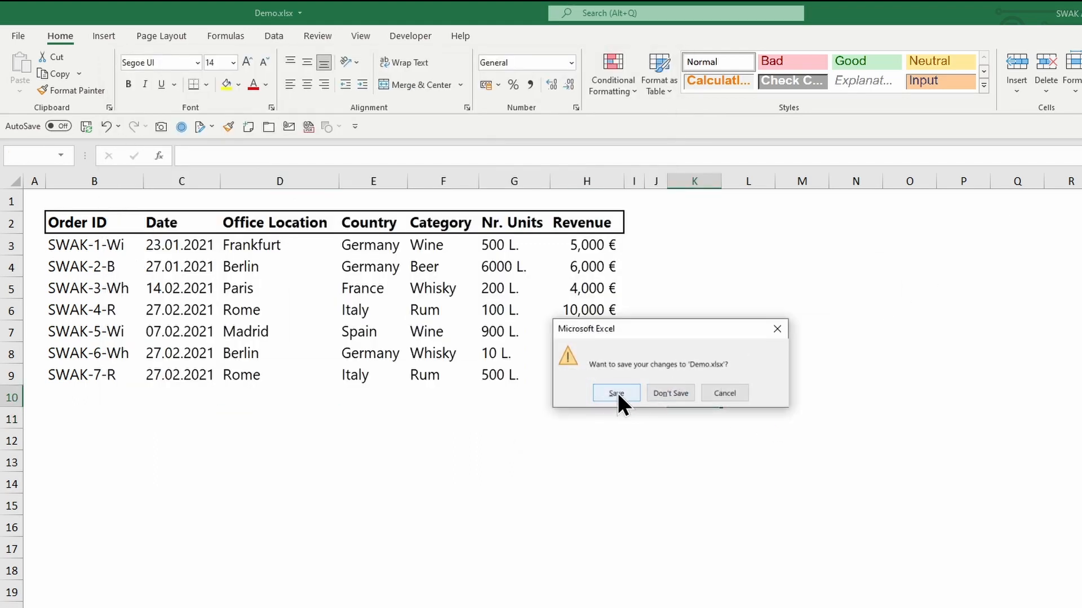
Save Demo.xlsx, then review the Einfügen, Seitenlayout and Start ribbons in German
left_click(614, 392)
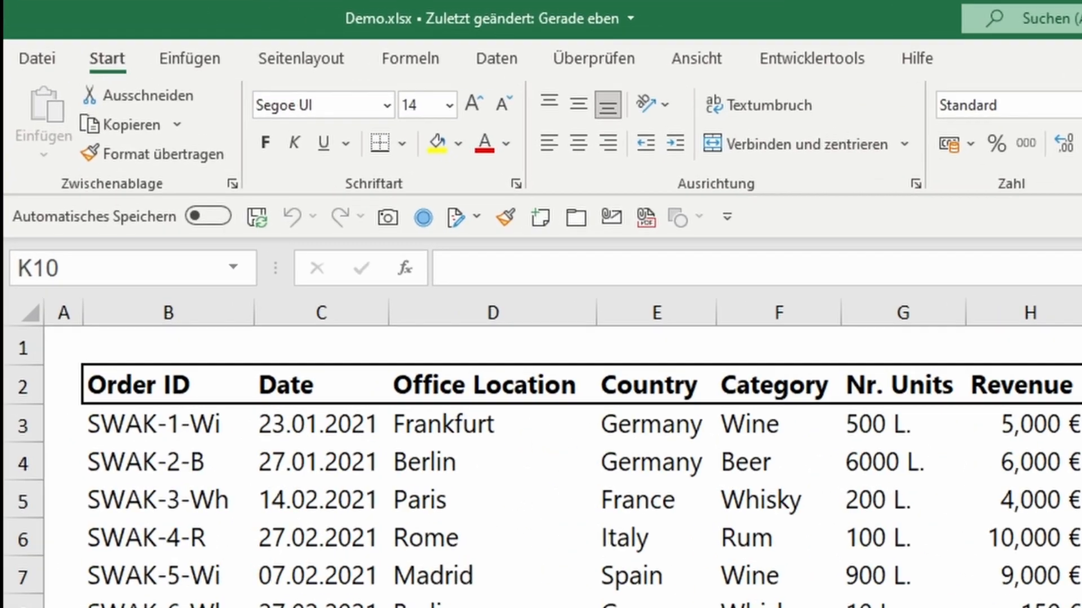
left_click(190, 58)
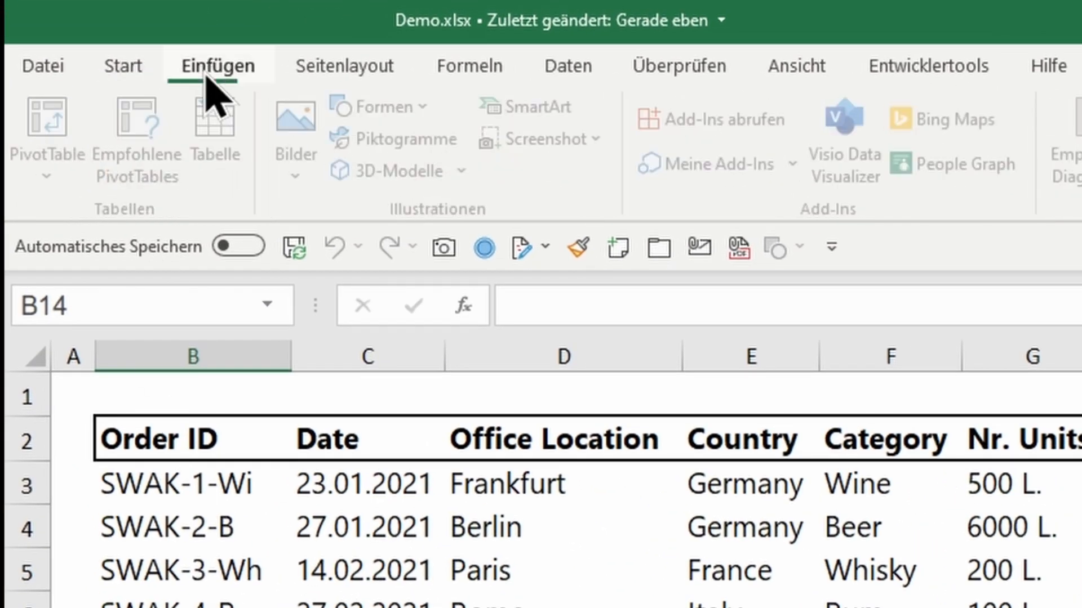
left_click(344, 65)
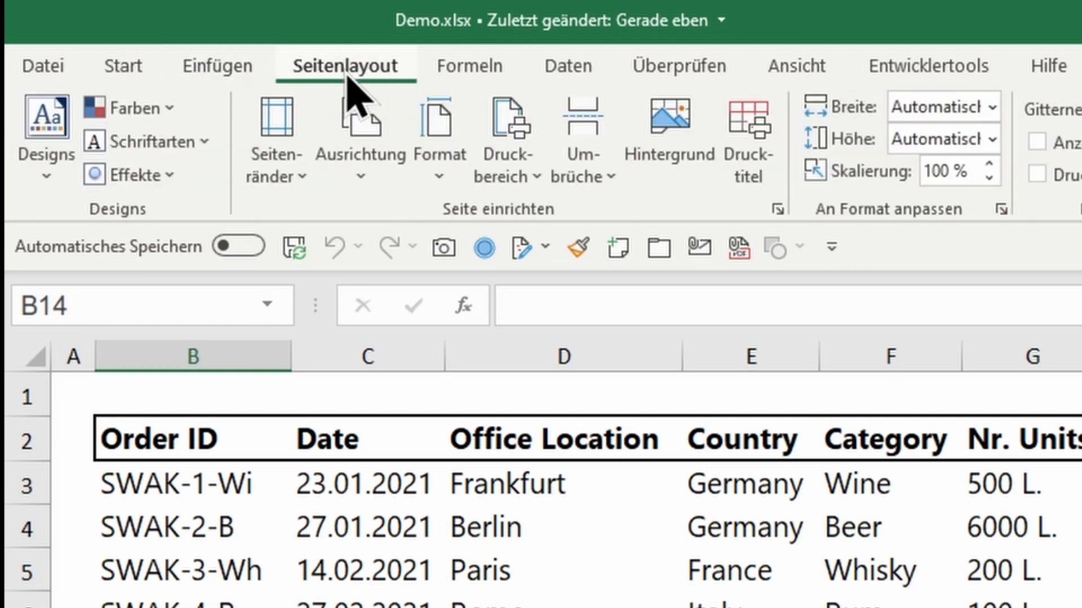
left_click(59, 36)
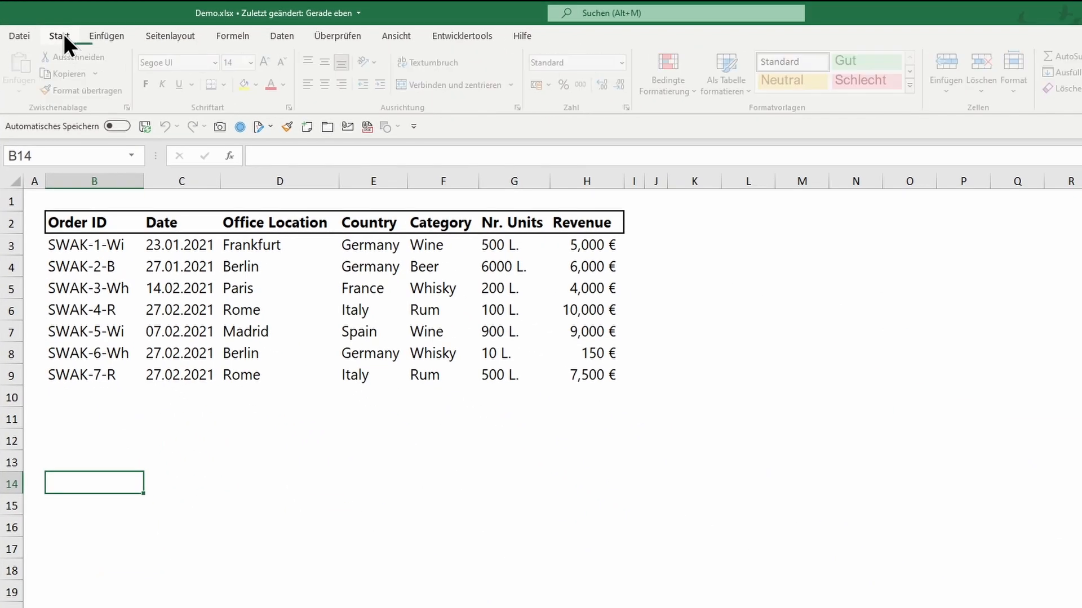
Via Datei > Optionen > Sprache, set Englisch [English] as preferred display language again
left_click(18, 35)
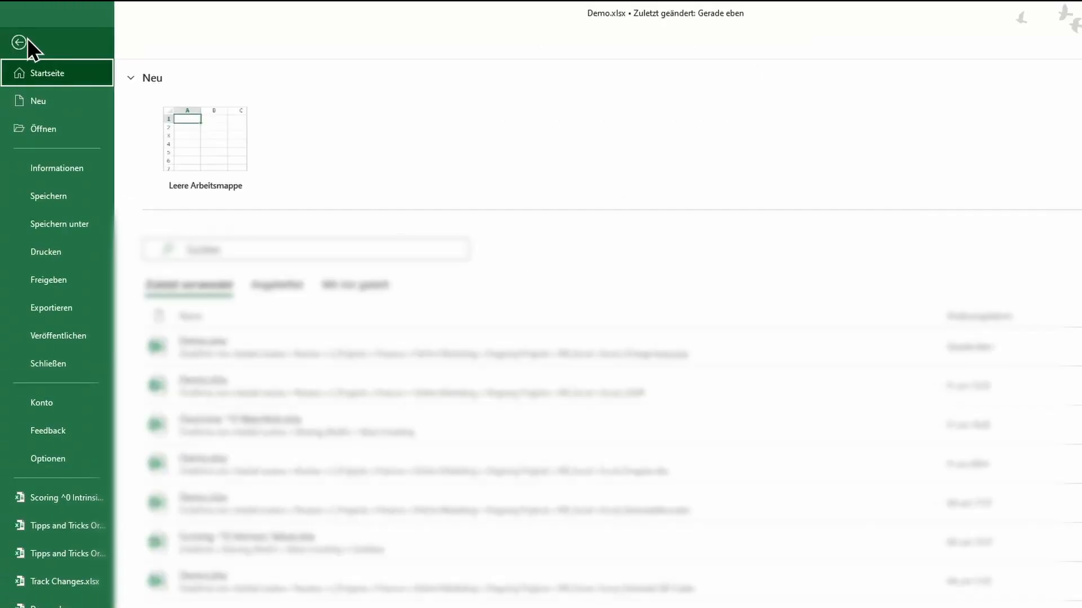
left_click(47, 458)
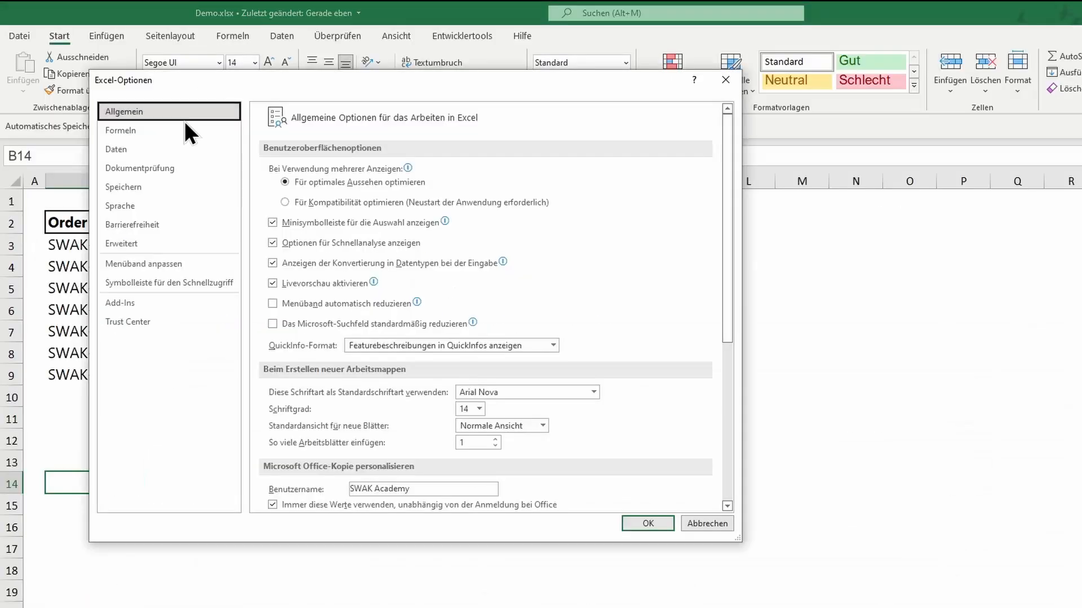
left_click(120, 205)
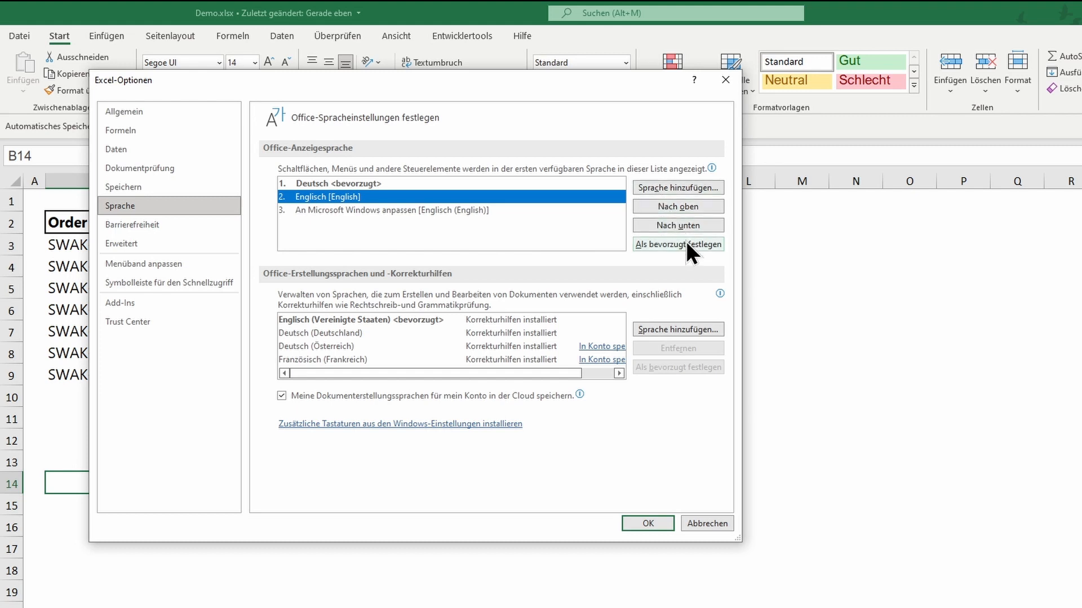
left_click(677, 244)
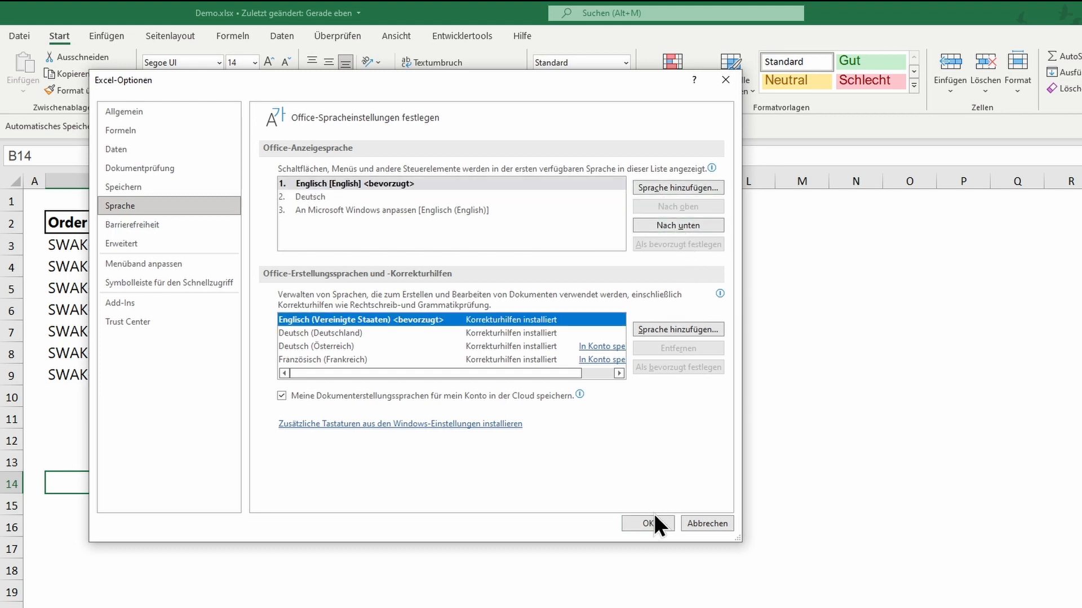